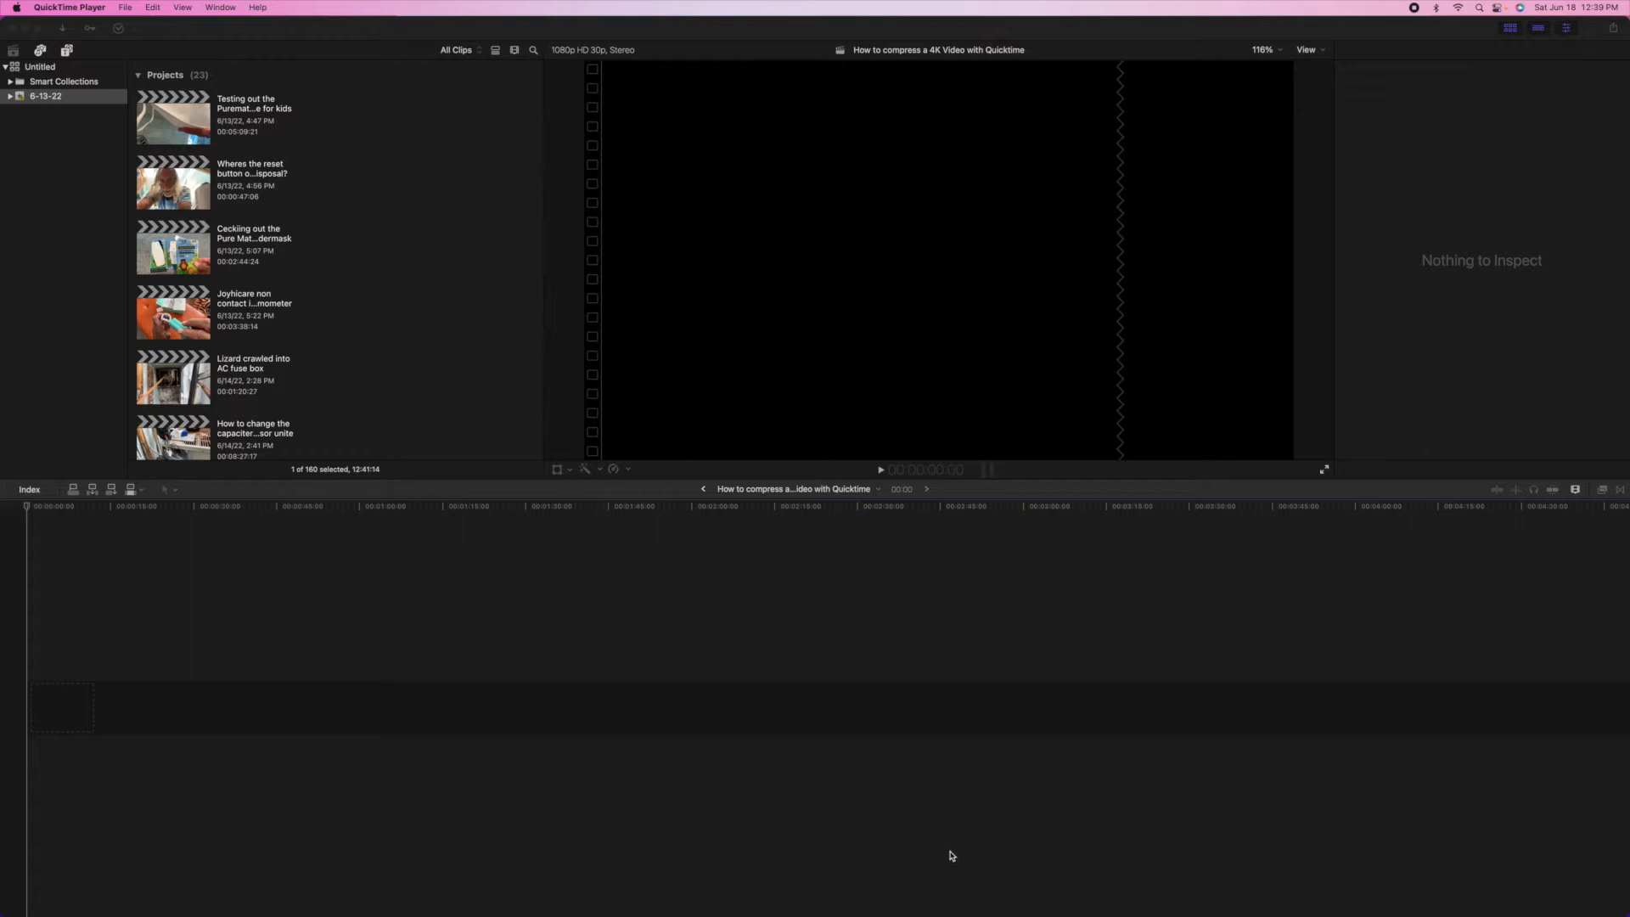
mouse_move(1009, 892)
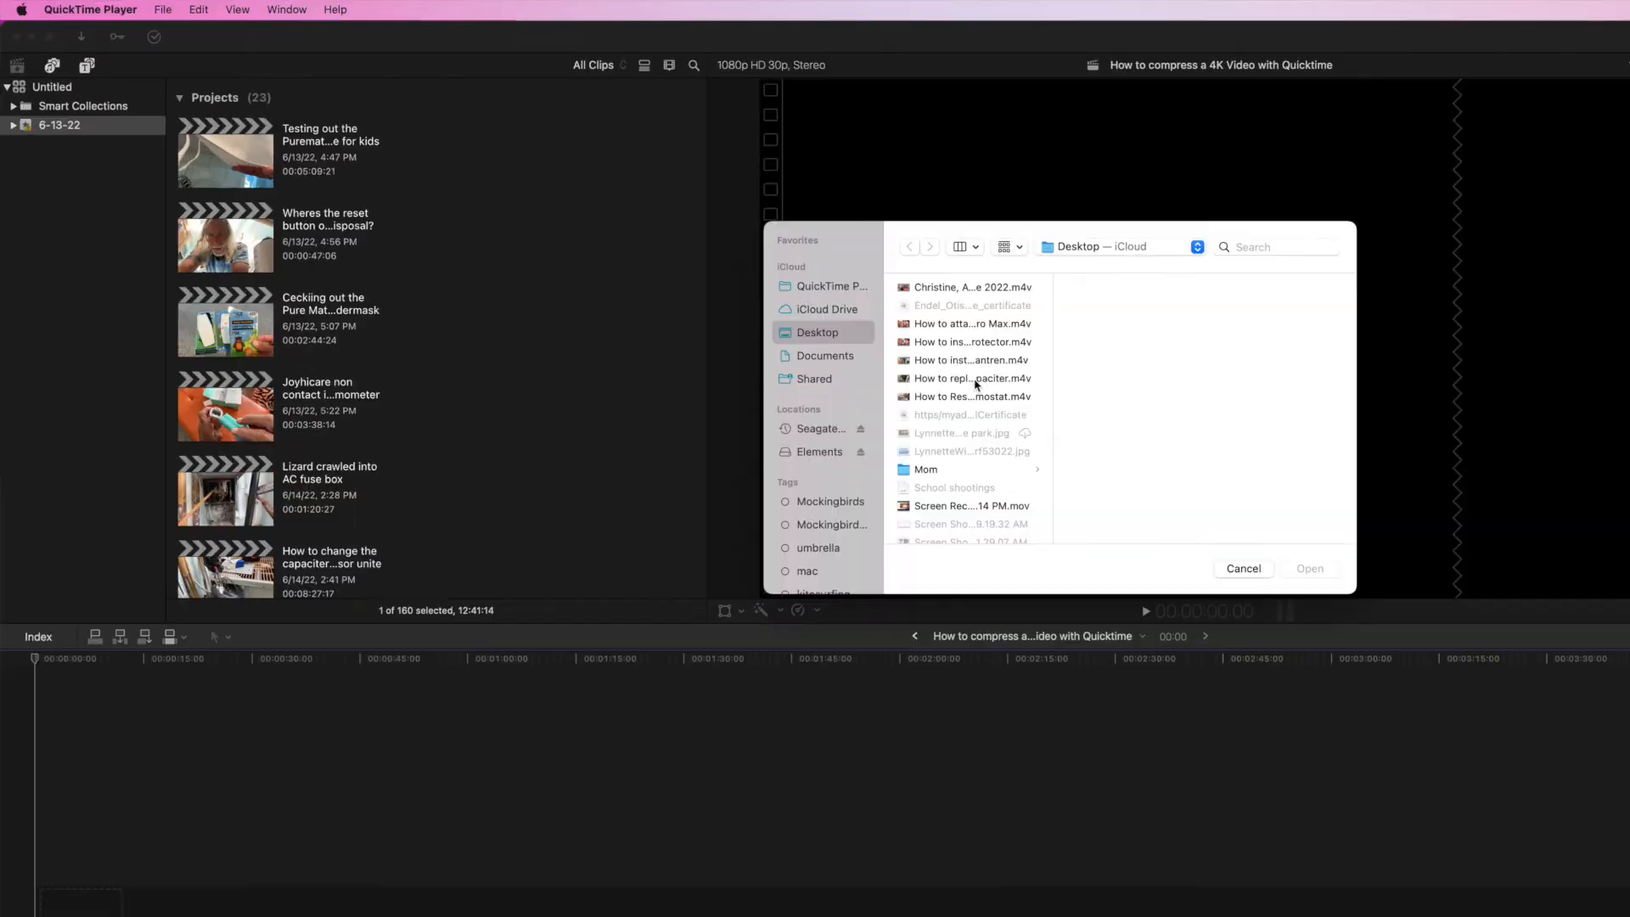
mouse_move(957, 341)
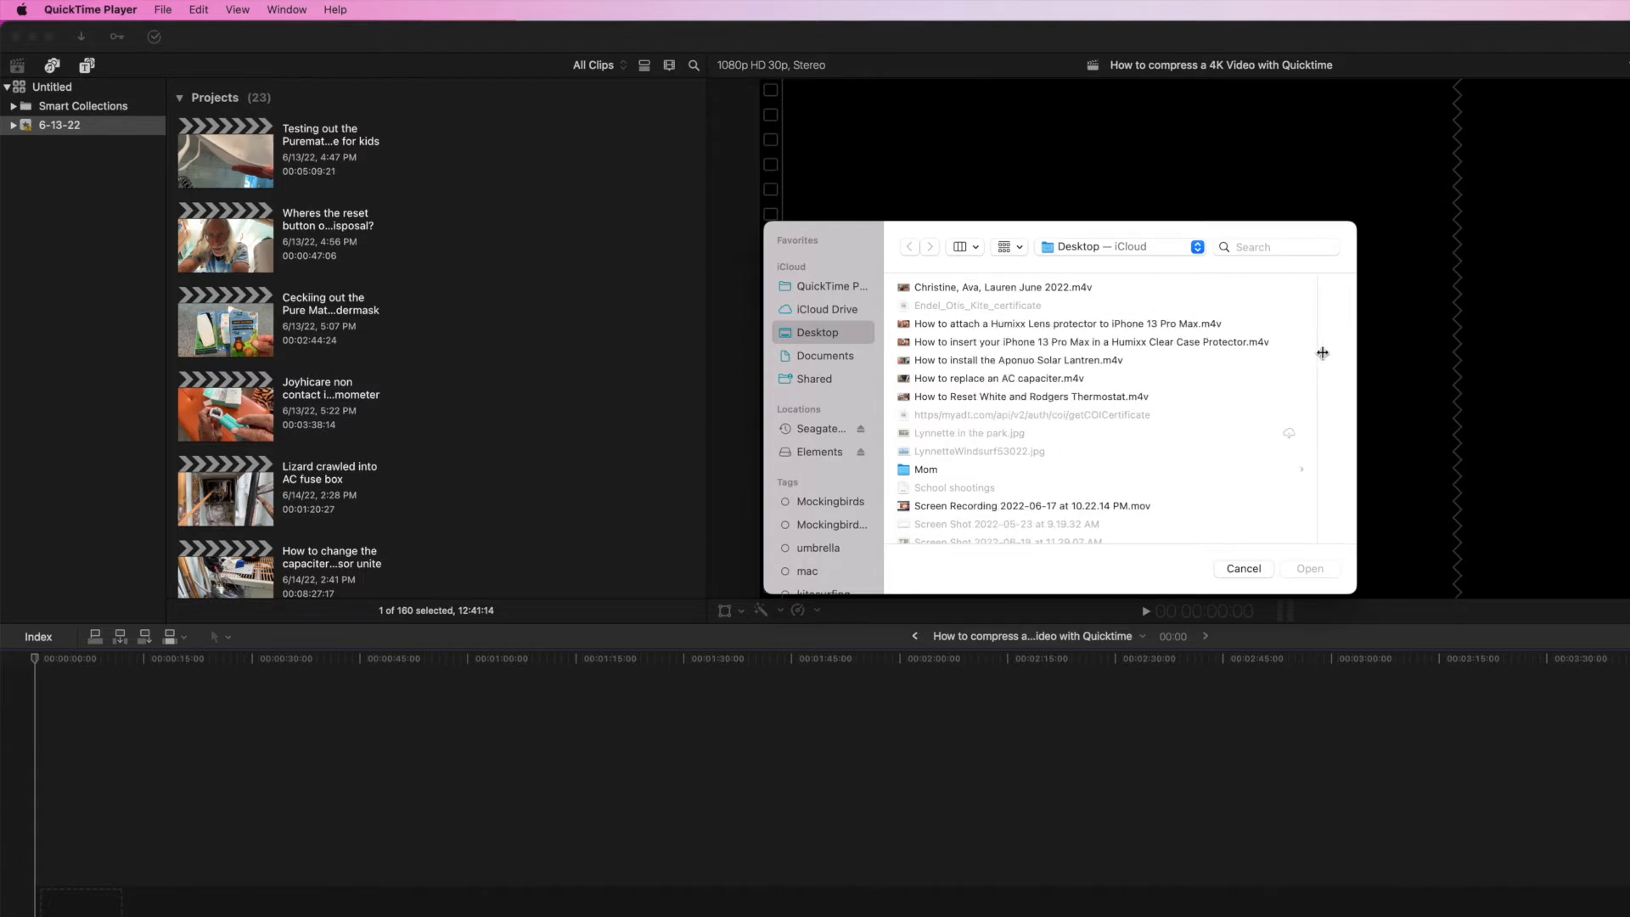
mouse_move(968, 328)
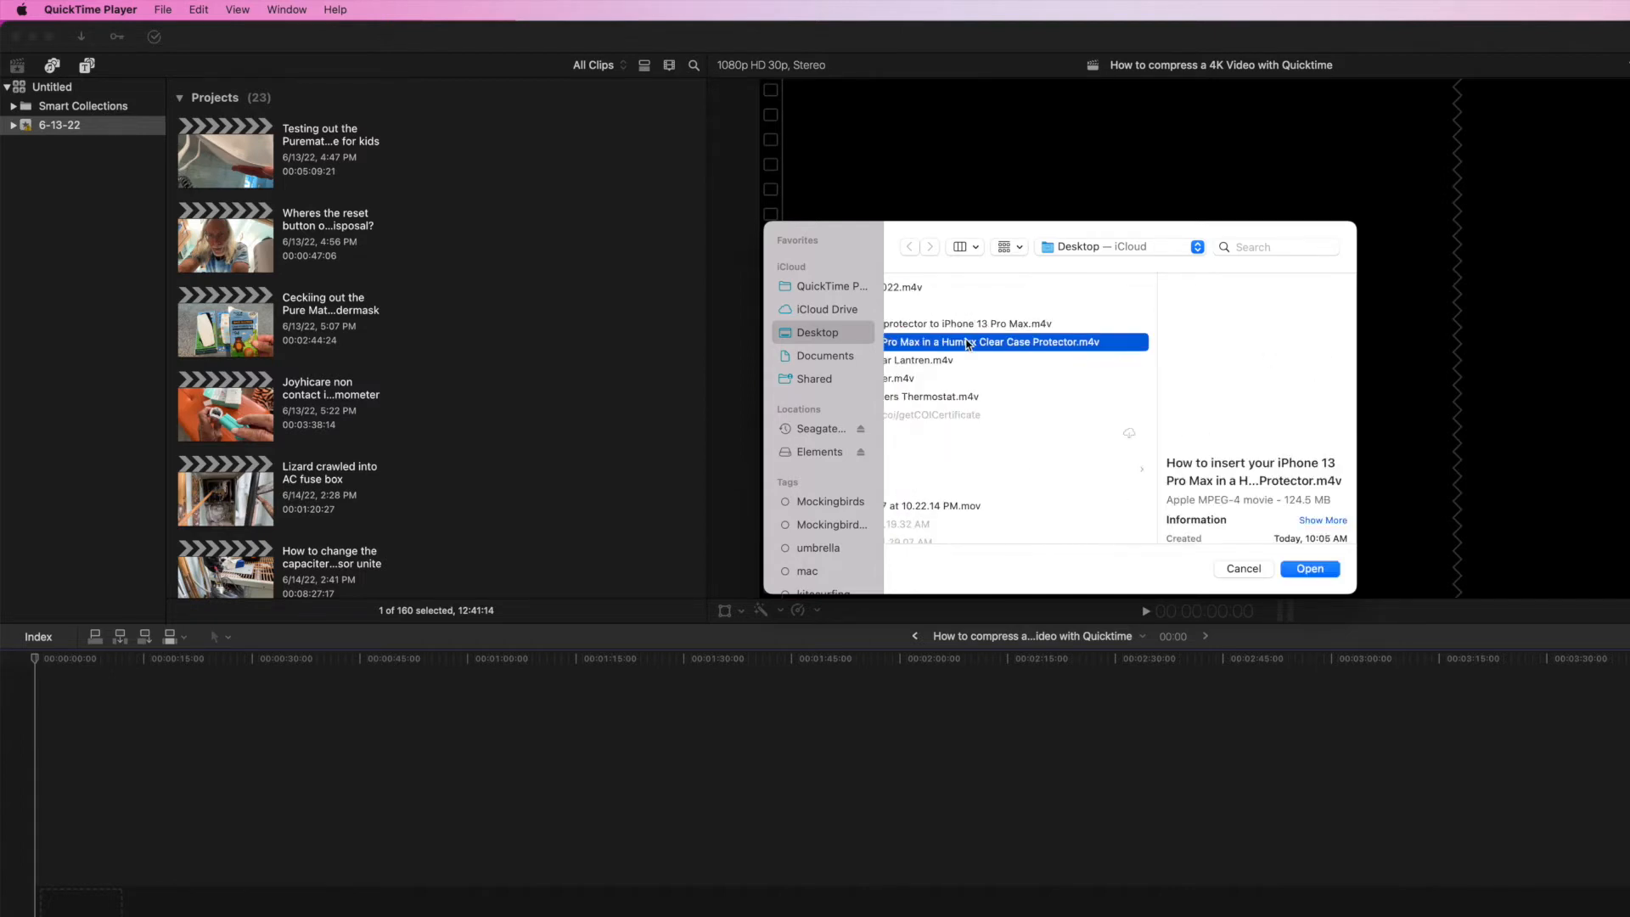
Step: Load 'How to insert your iPhone 13 Pro Max in a Humixx Clear Case Protector.m4v' for playback
click(1309, 569)
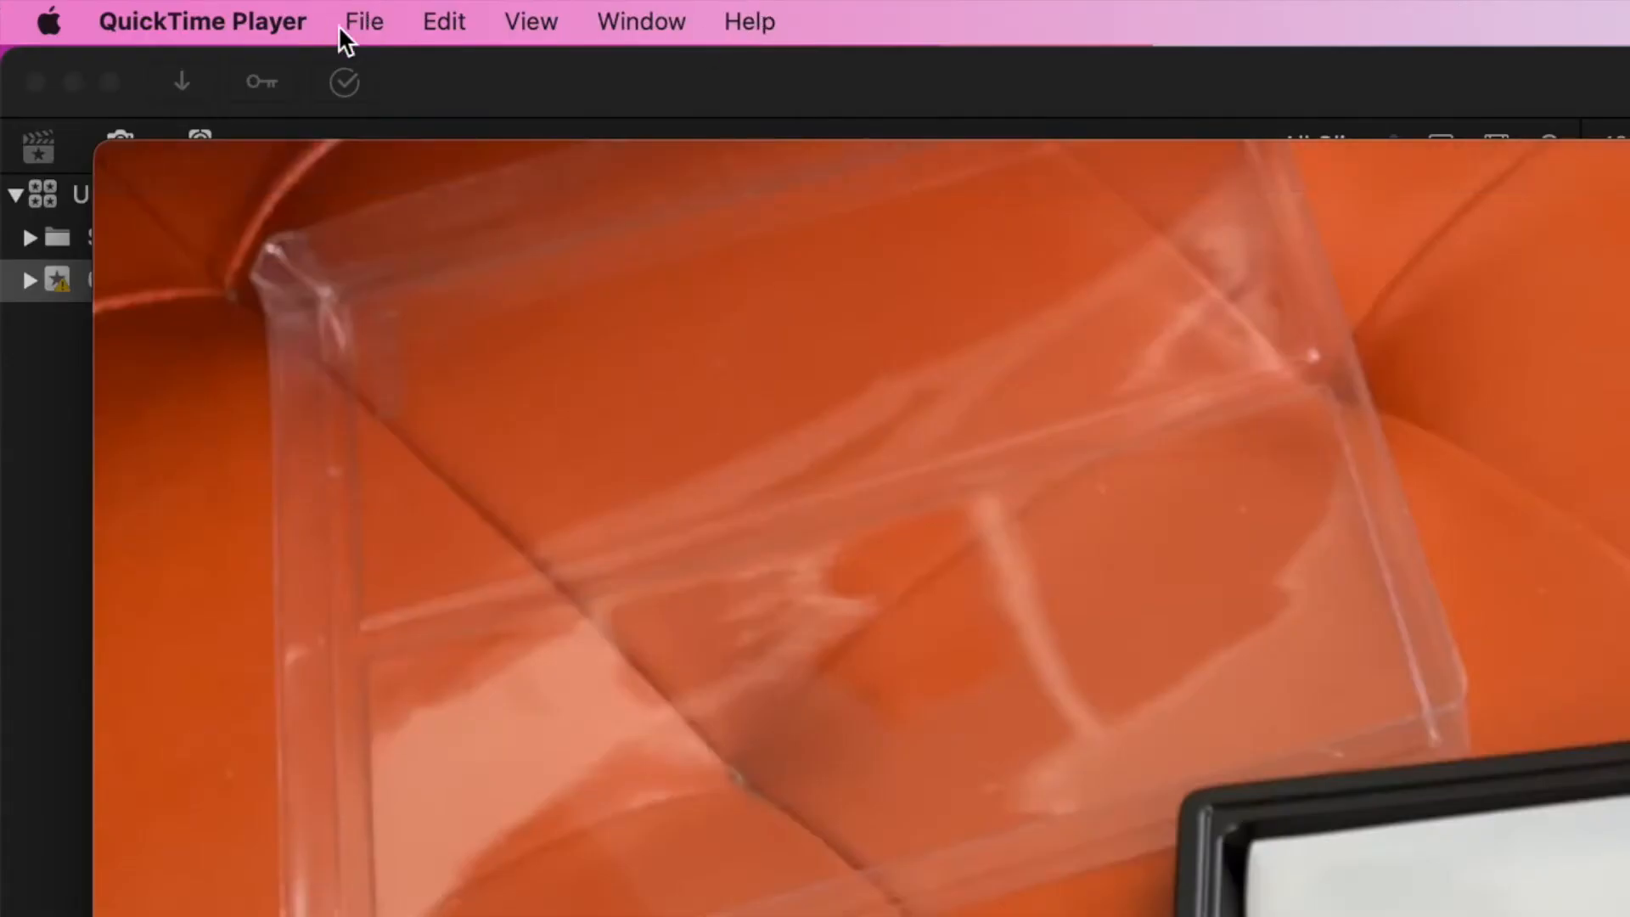
Step: Choose File > Export As > 480p… to bring up the export sheet targeting the Desktop
click(363, 21)
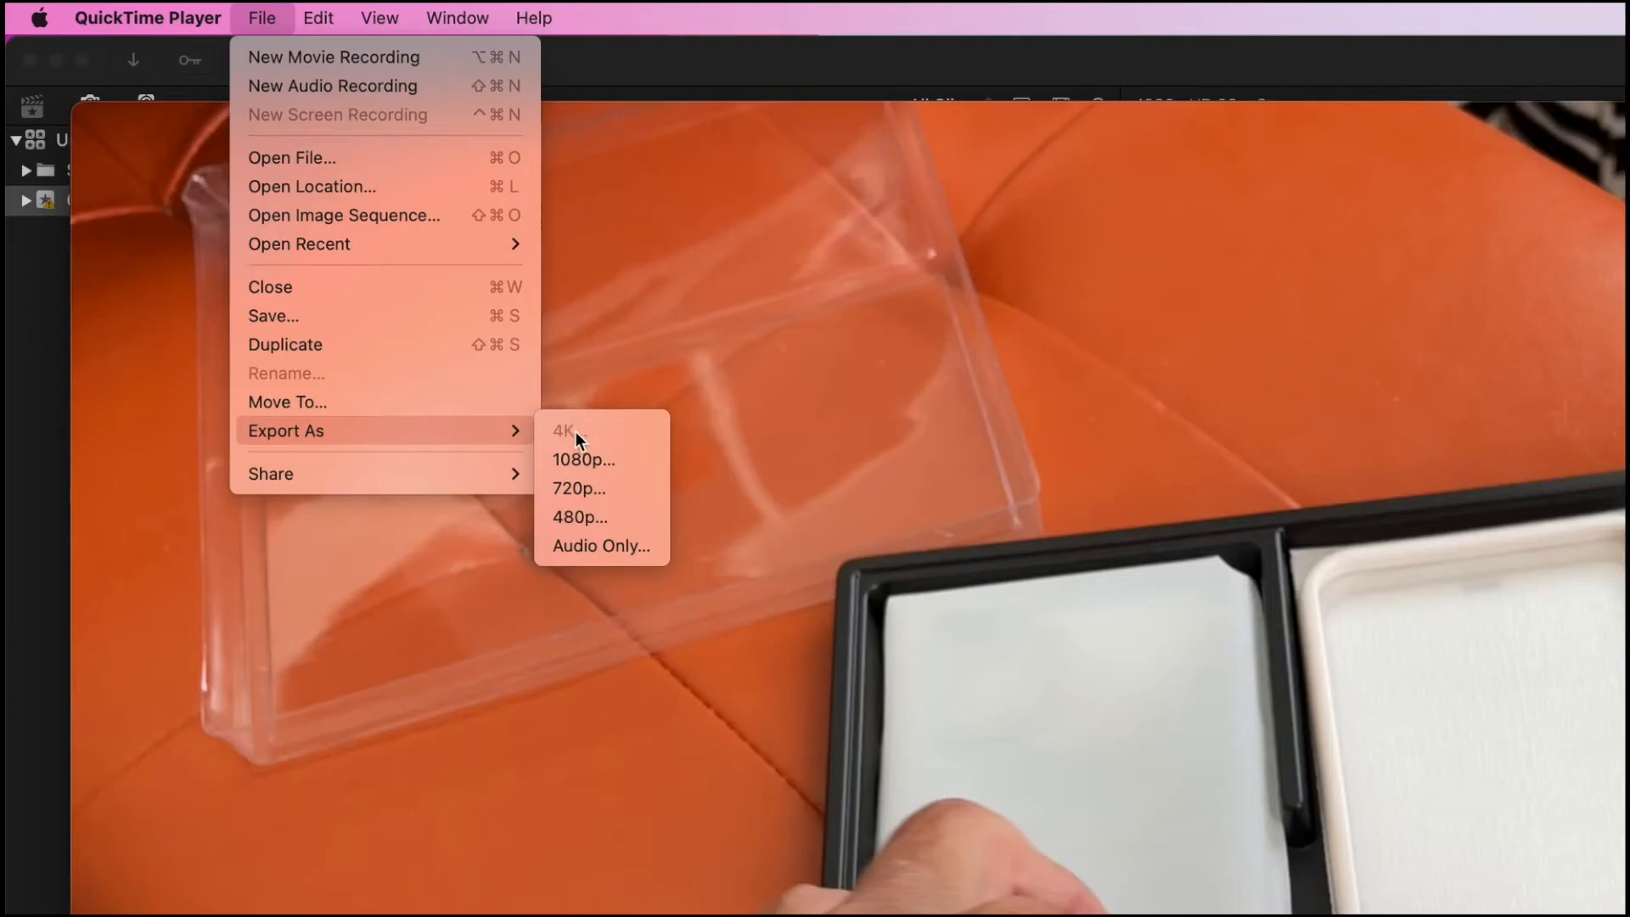
mouse_move(584, 460)
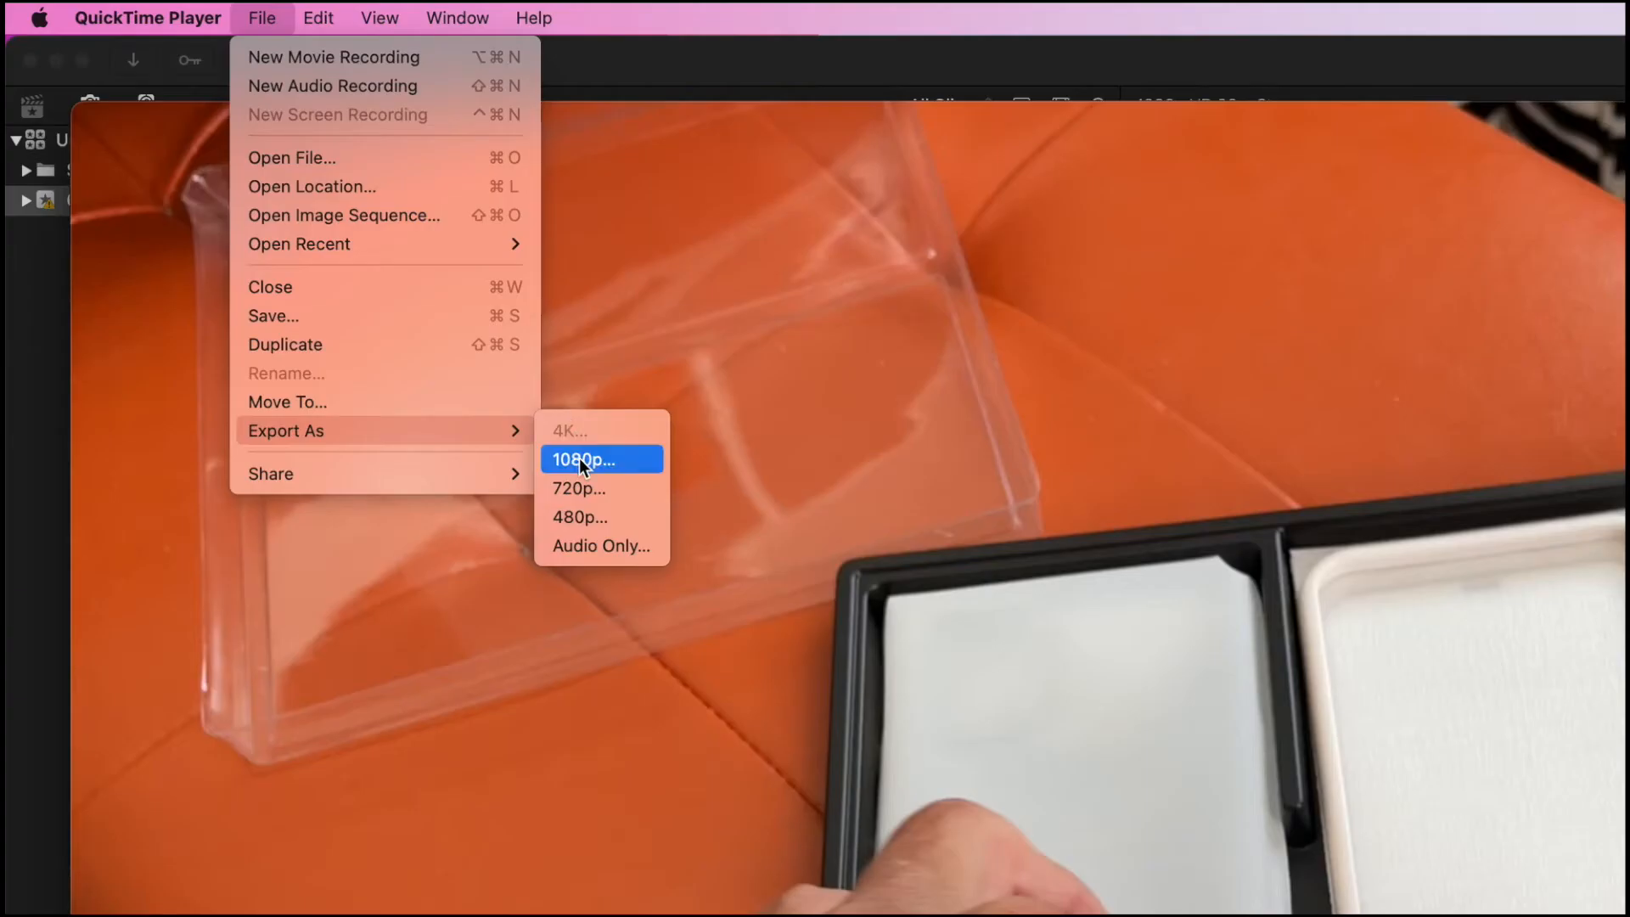
mouse_move(591, 489)
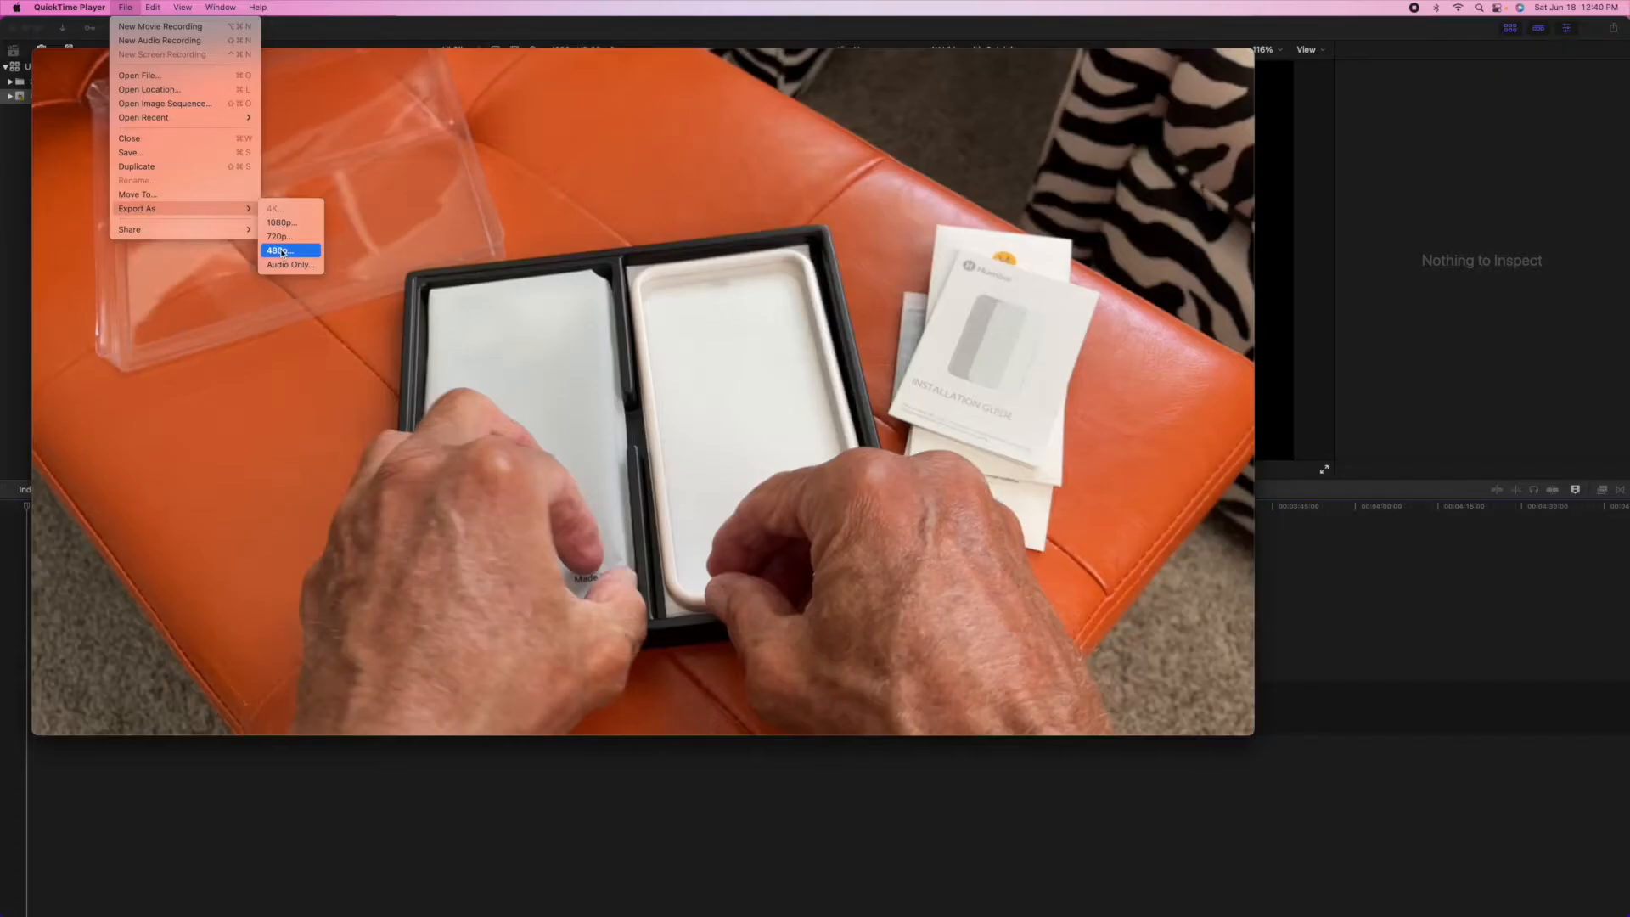
click(279, 250)
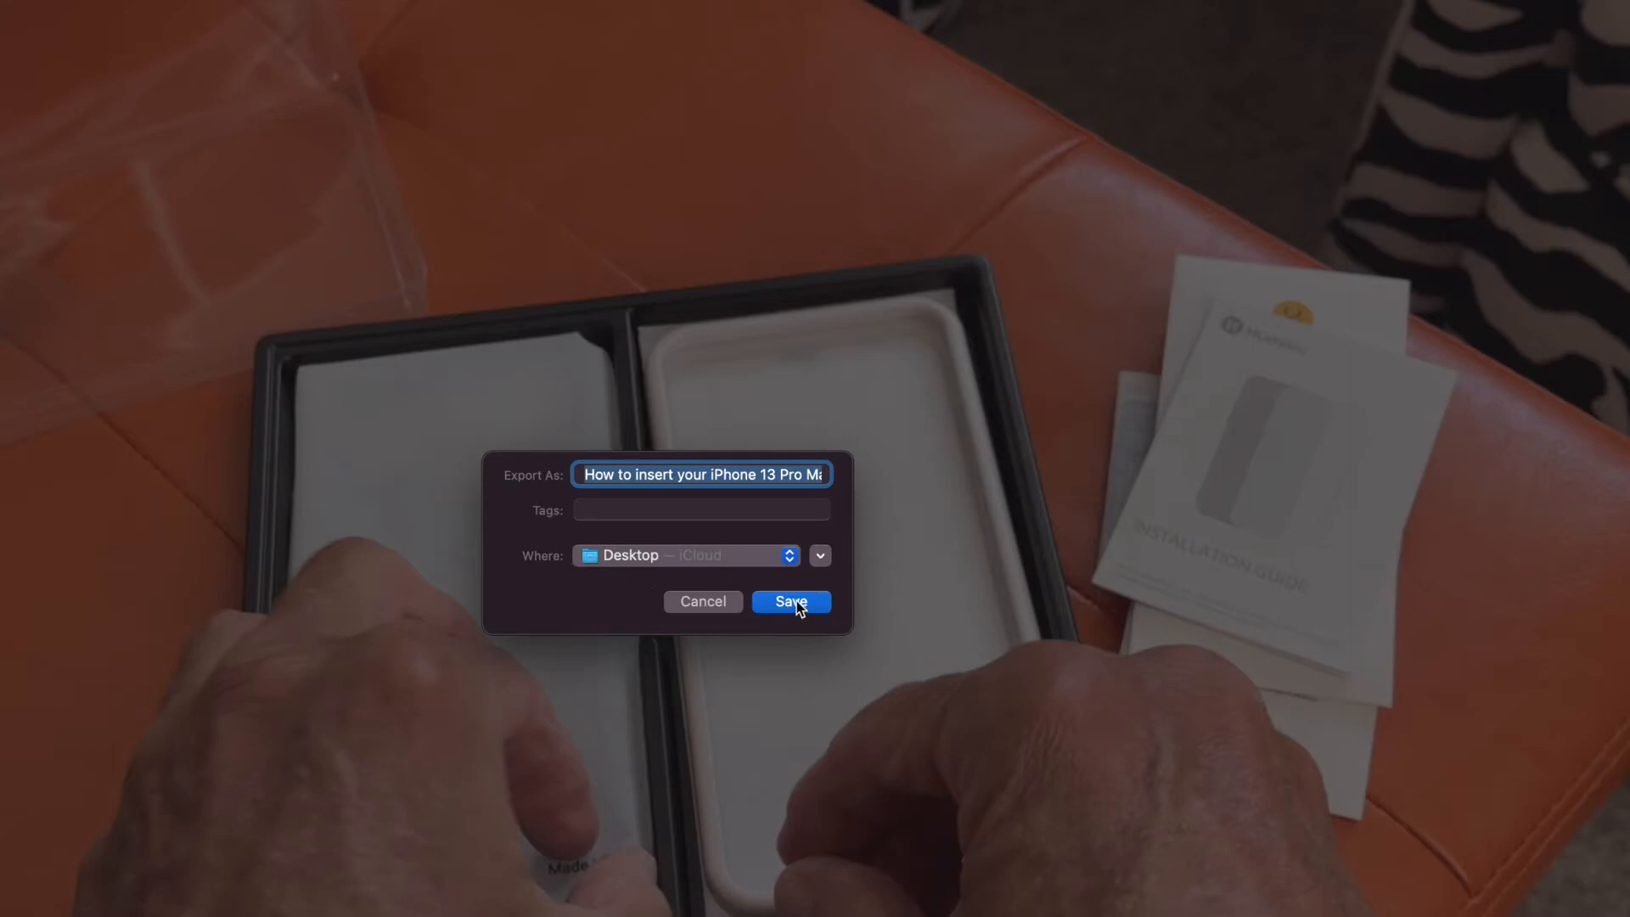
Step: Save the 480p .mov copy to the Desktop under the default name
click(790, 601)
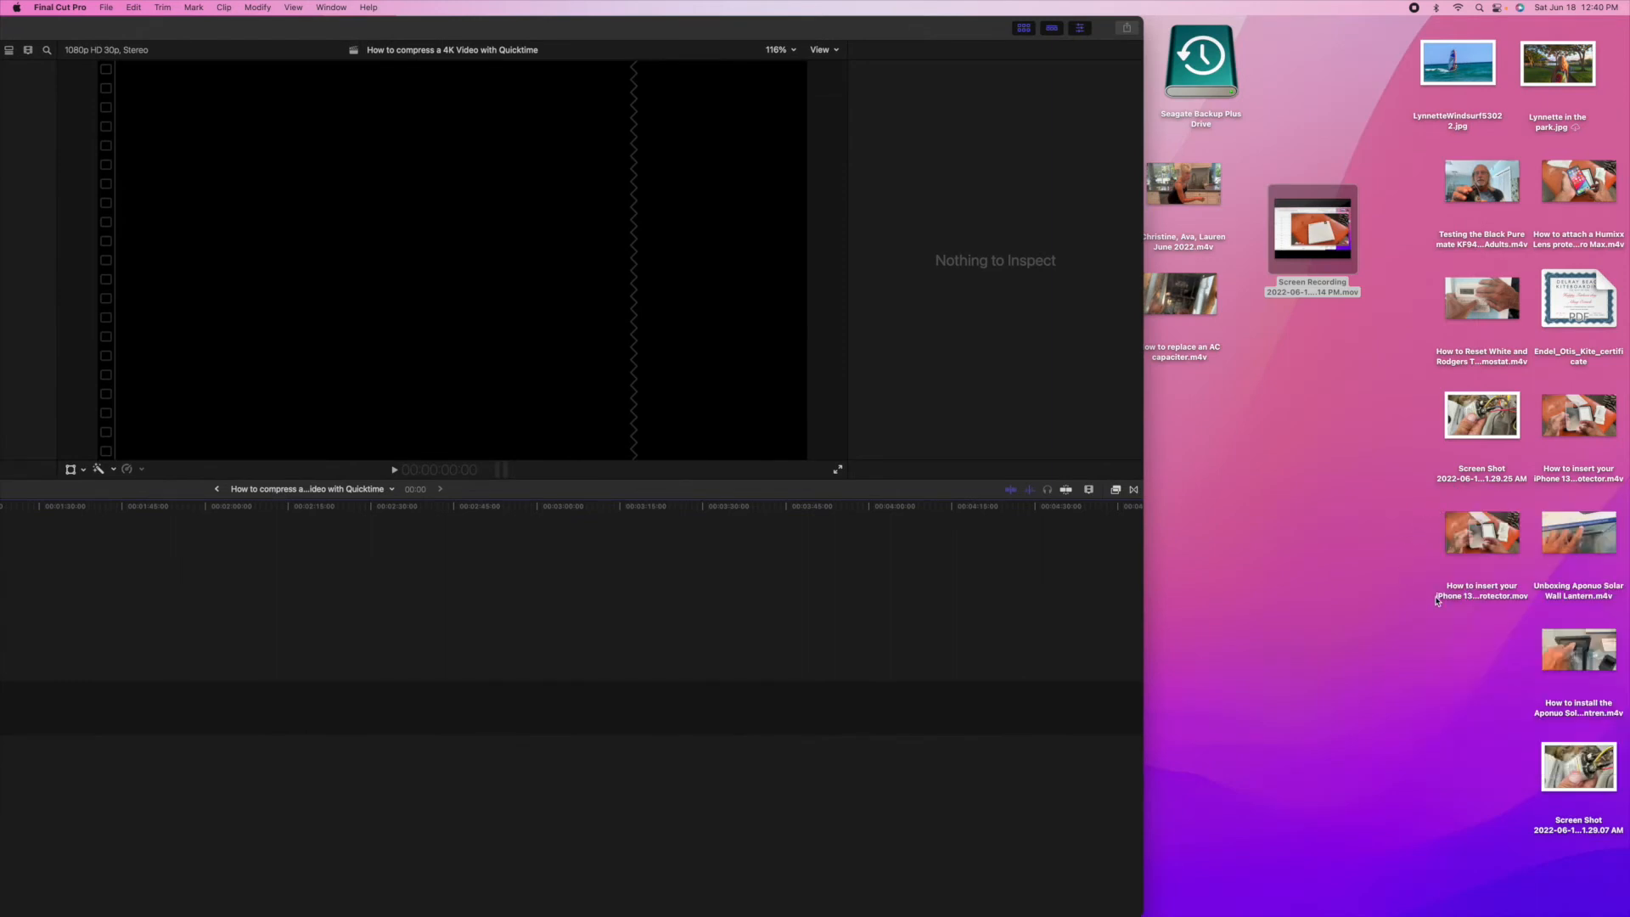
mouse_move(1181, 293)
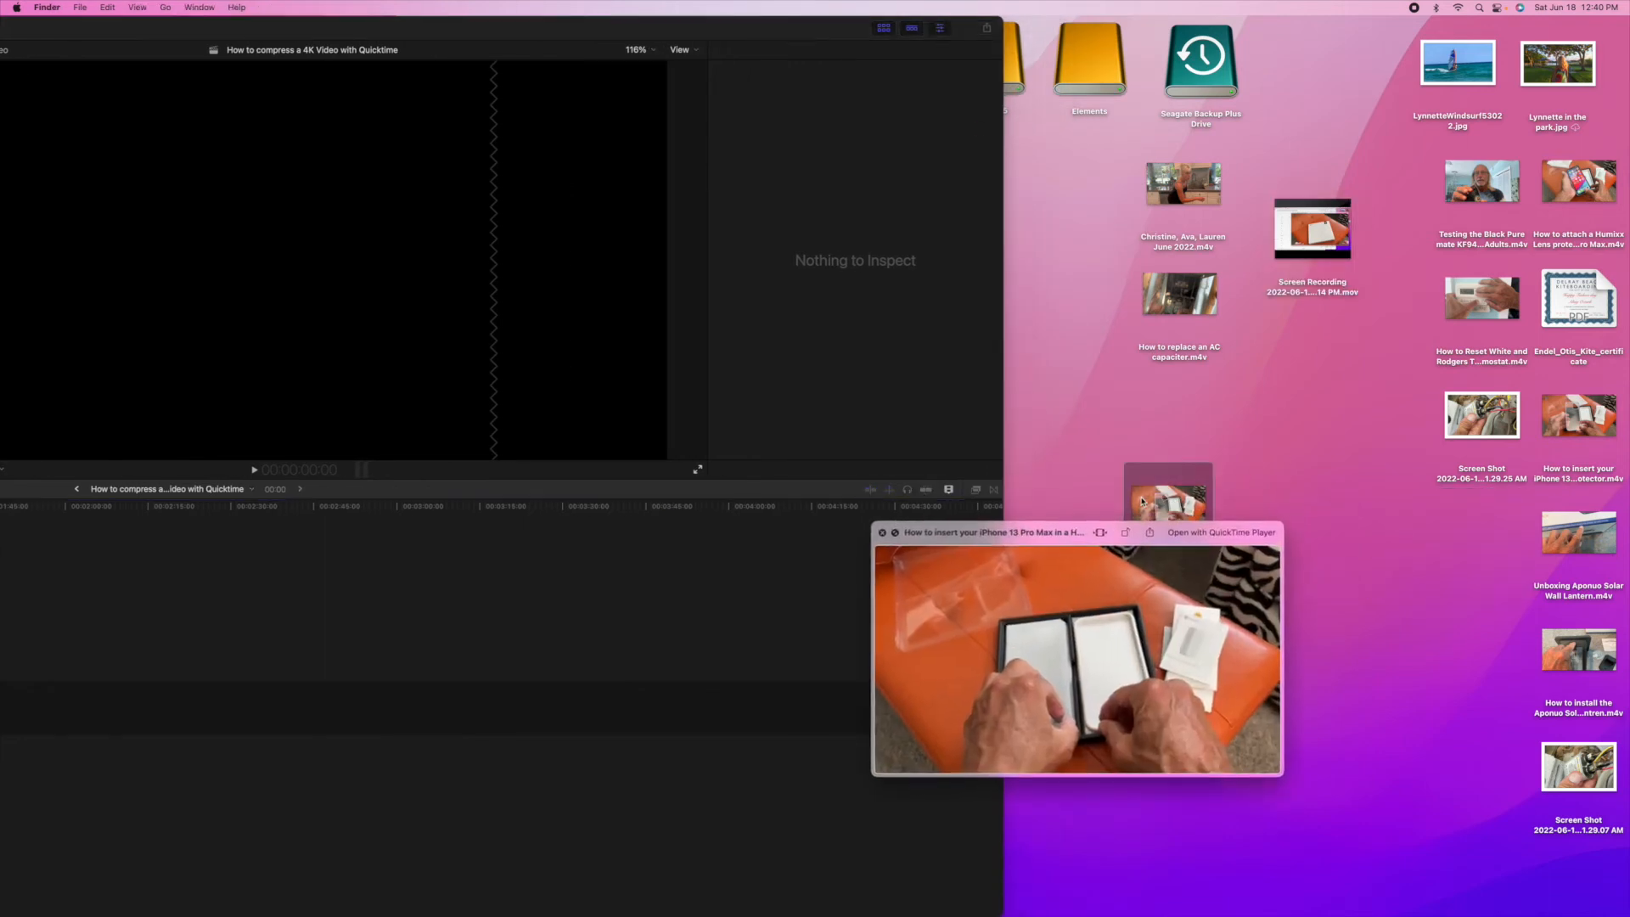
Step: Dismiss the Quick Look preview of the exported .mov and place the original .m4v beside it
click(1167, 504)
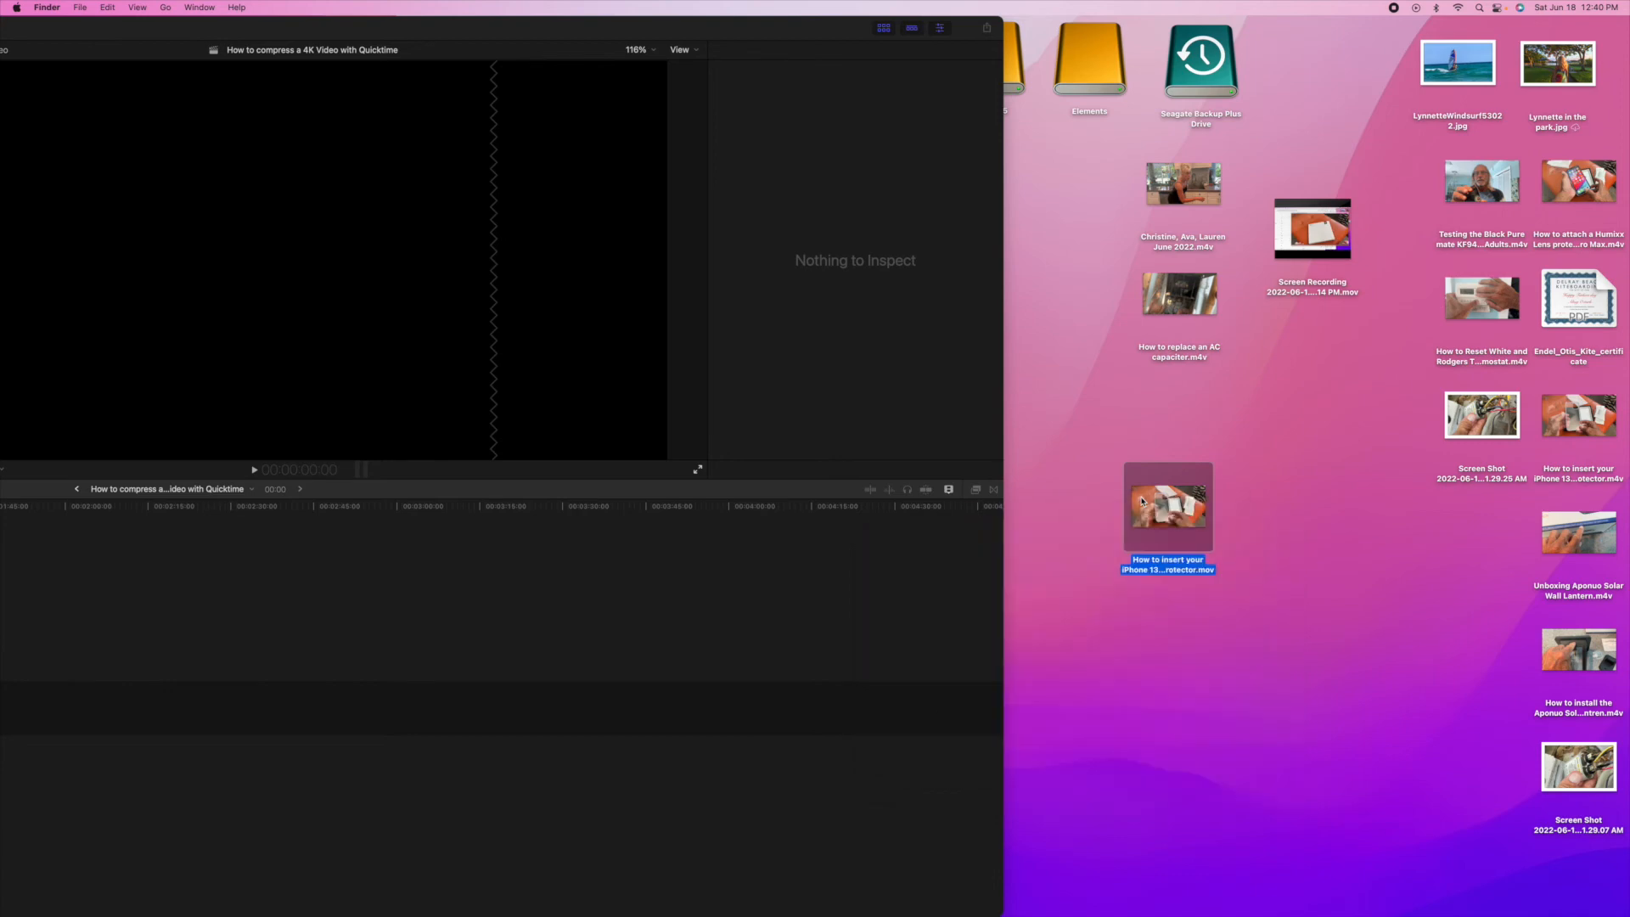
click(1578, 416)
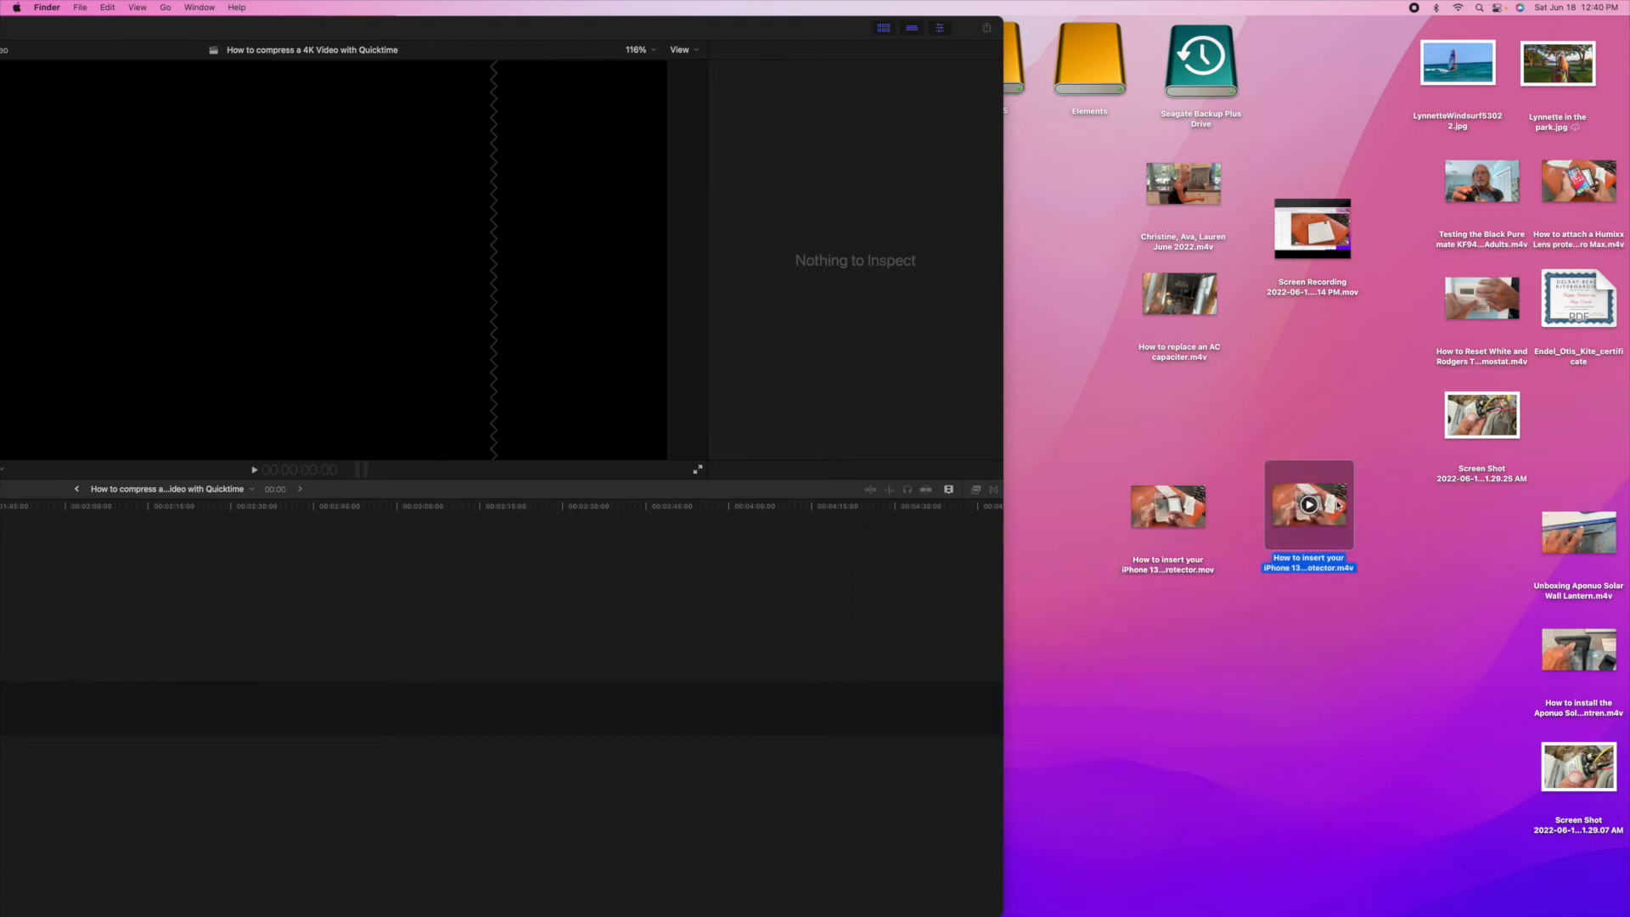
mouse_move(1220, 506)
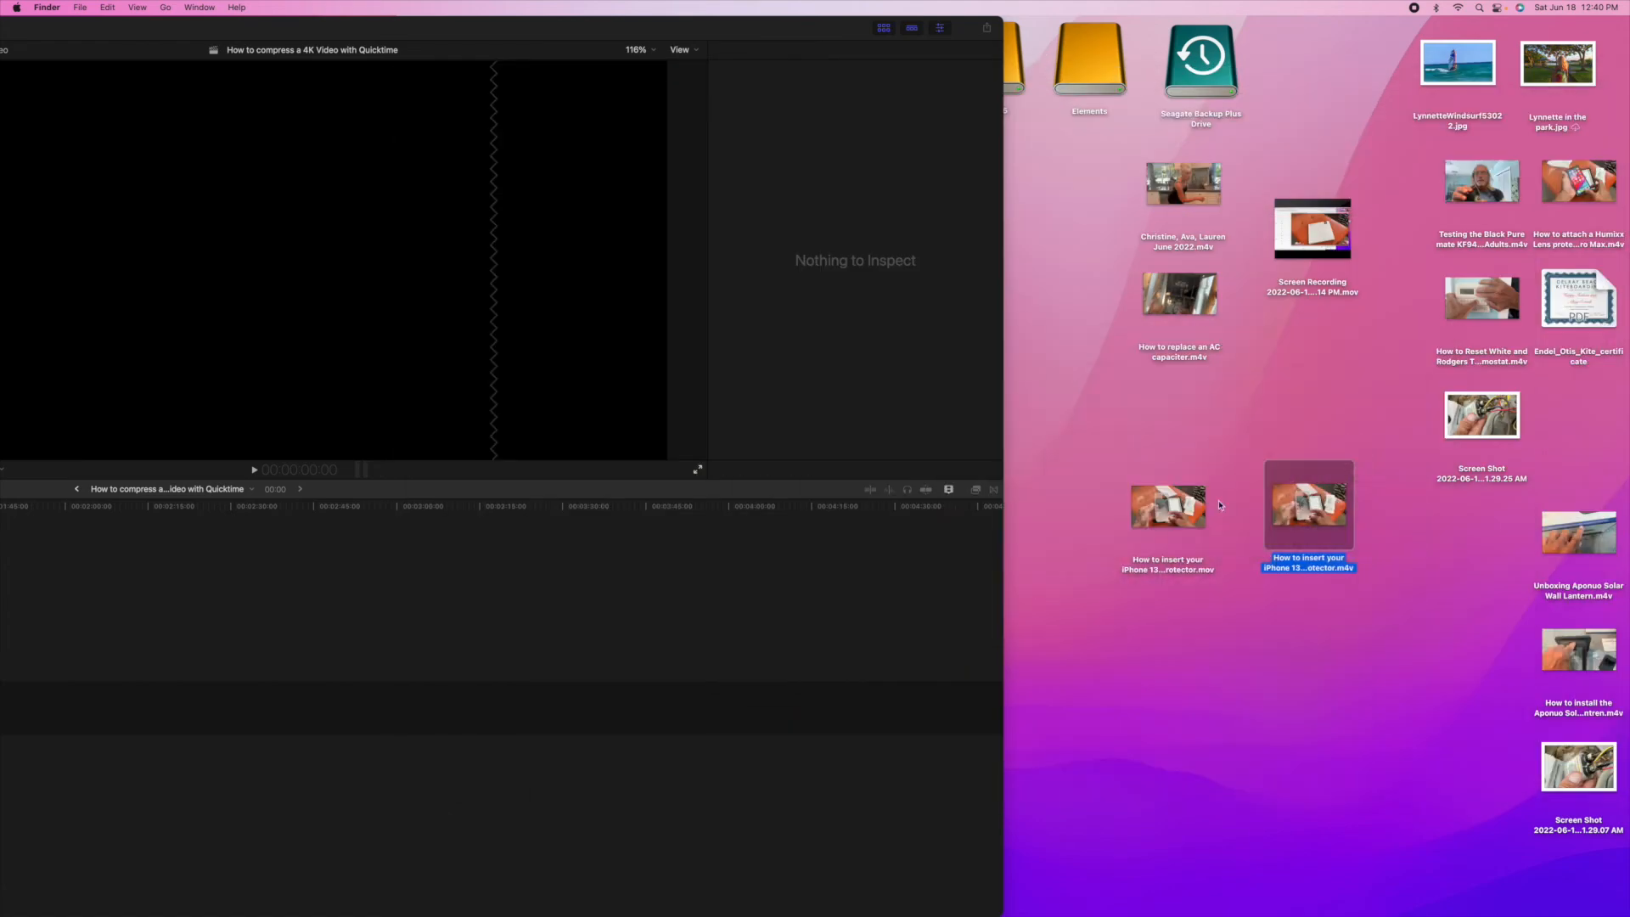